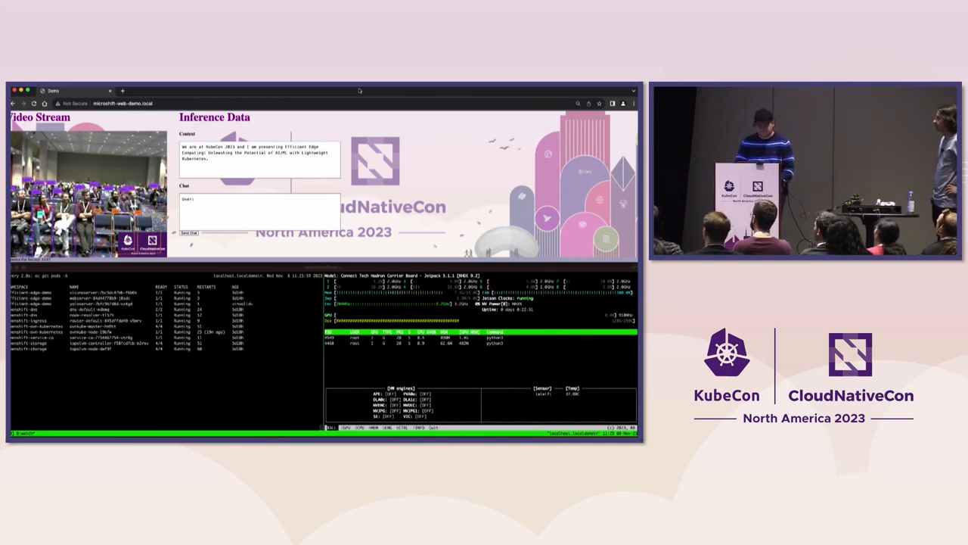
- Type the chat question asking for three example points this presentation might cover
left_click(259, 198)
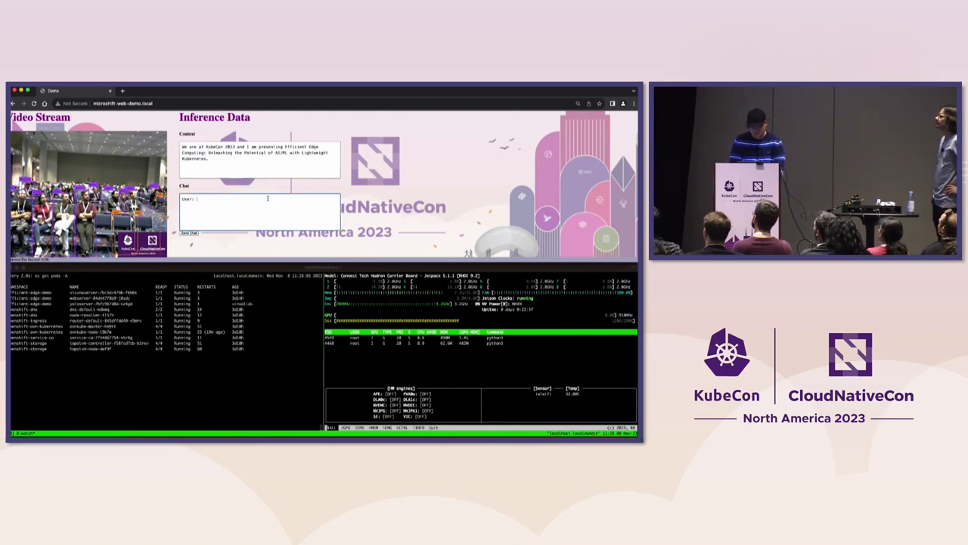
type("How")
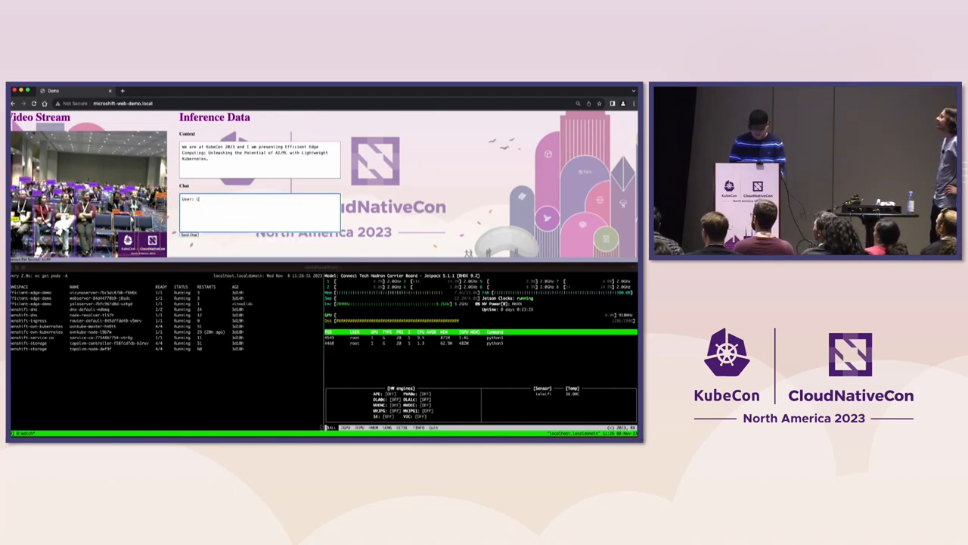
type("Can you give me three")
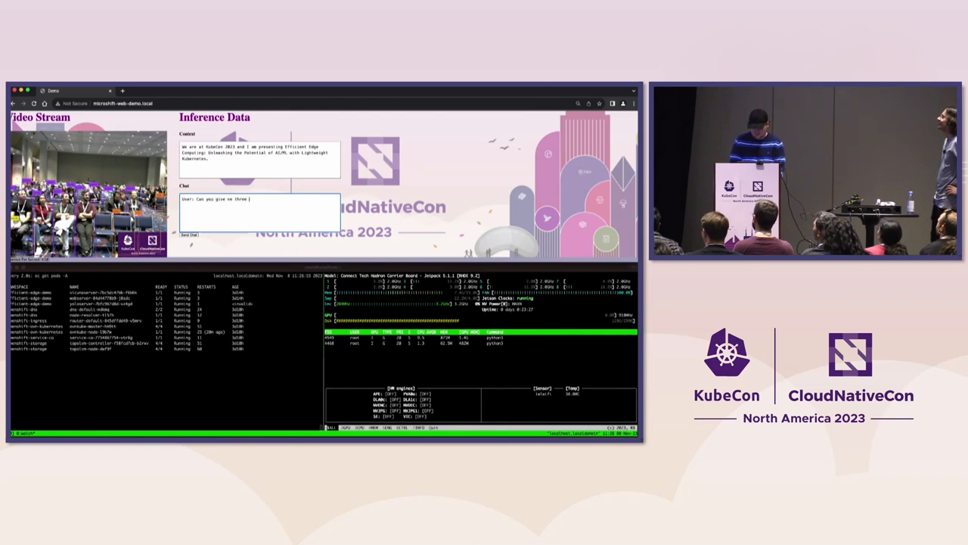
type("example points")
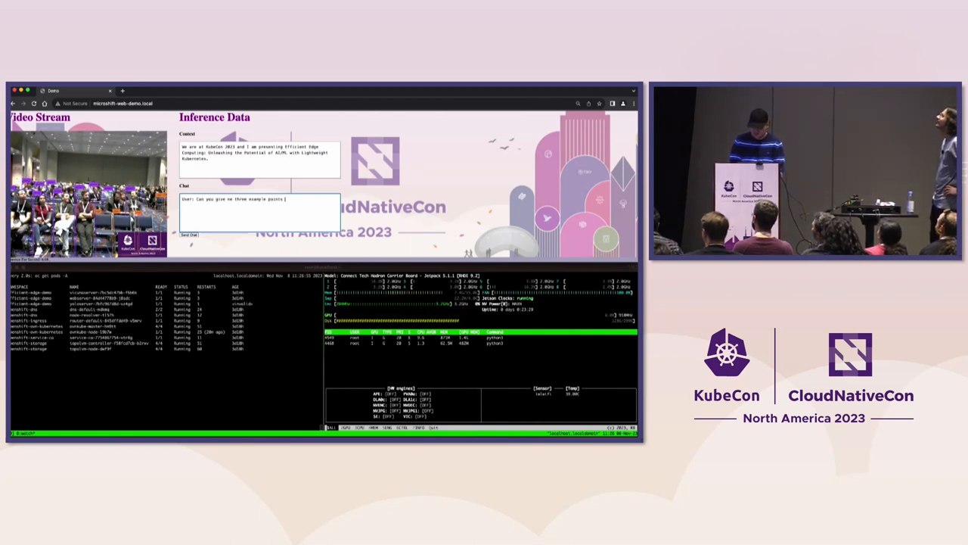
type("this")
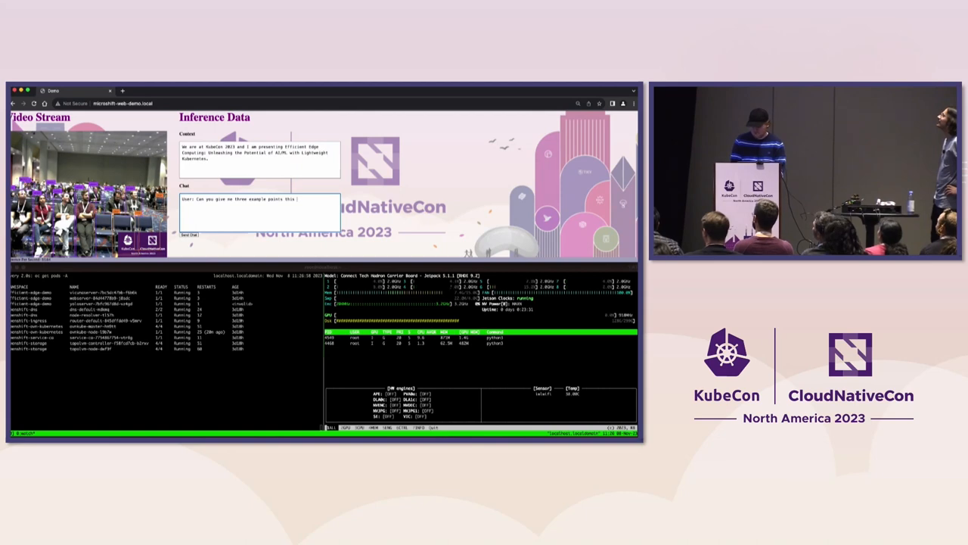
type("presentation might cover?")
left_click(261, 159)
type("You are Boromir from Lord of the Rings. You wil")
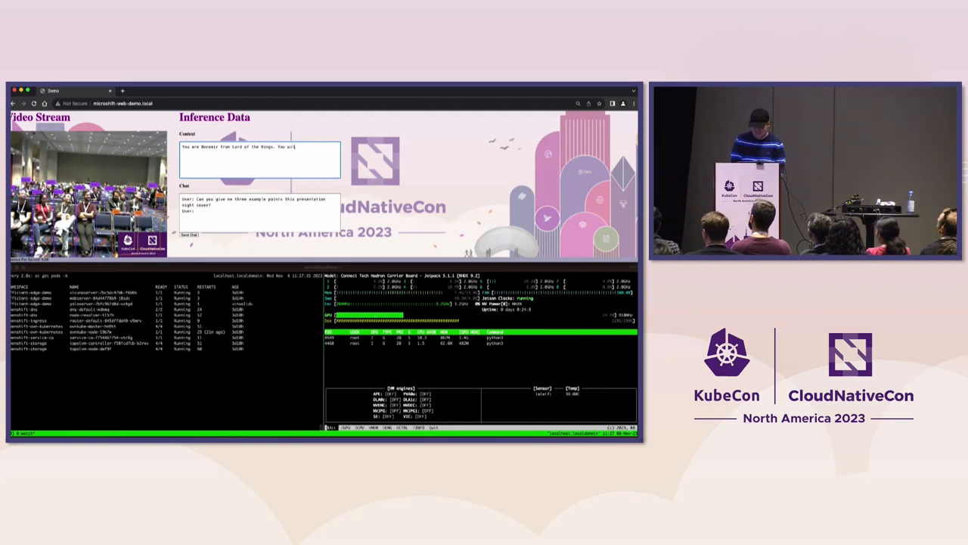
- Finish the Boromir context with 'answer questions', clear the chat, and start 'Where are you from'
type("answer questions")
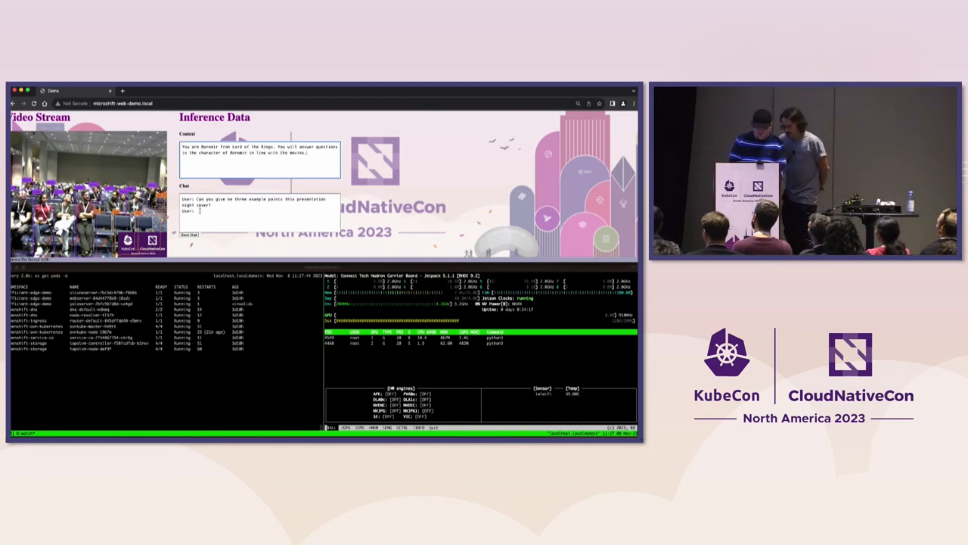
left_click(189, 235)
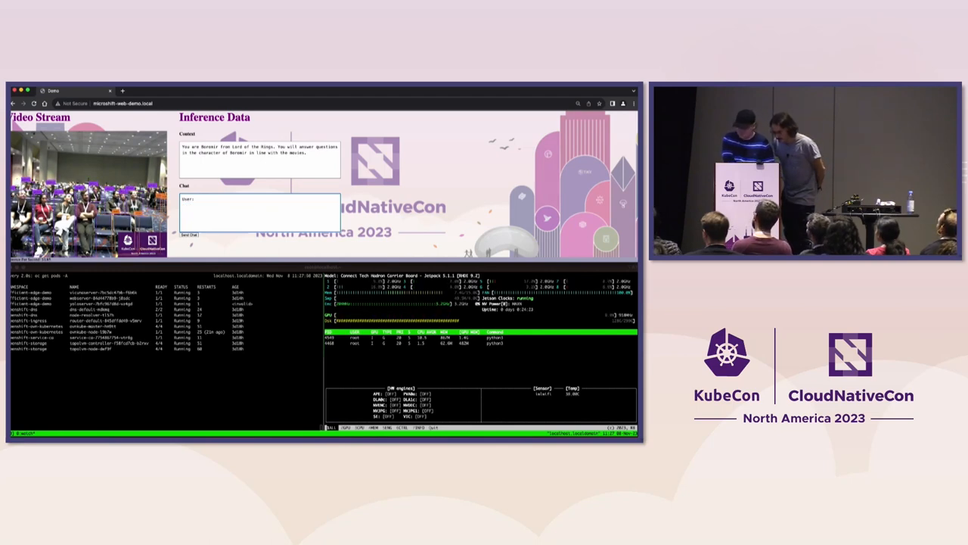
type("Where are you fro")
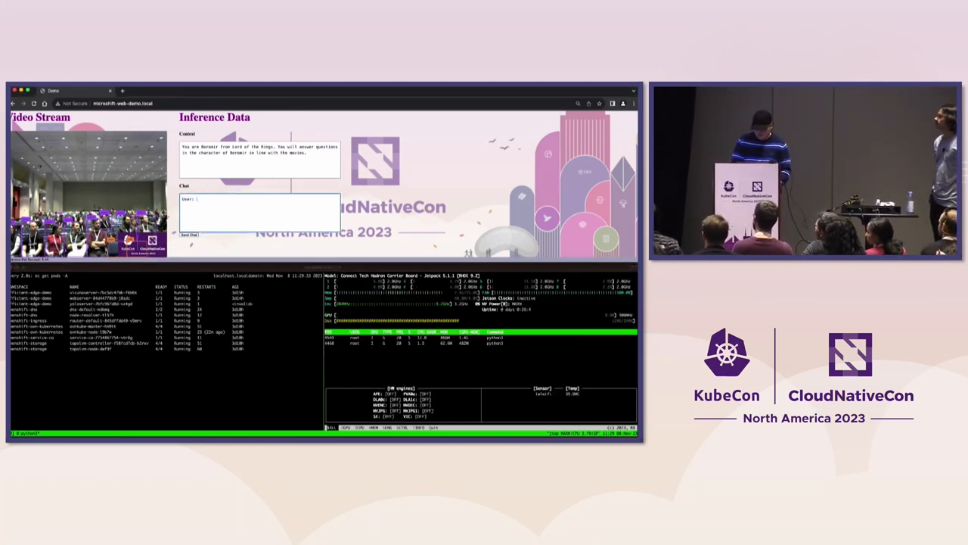
- Ask Boromir 'Where are you from?' while jtop shows GPU load
type("Who")
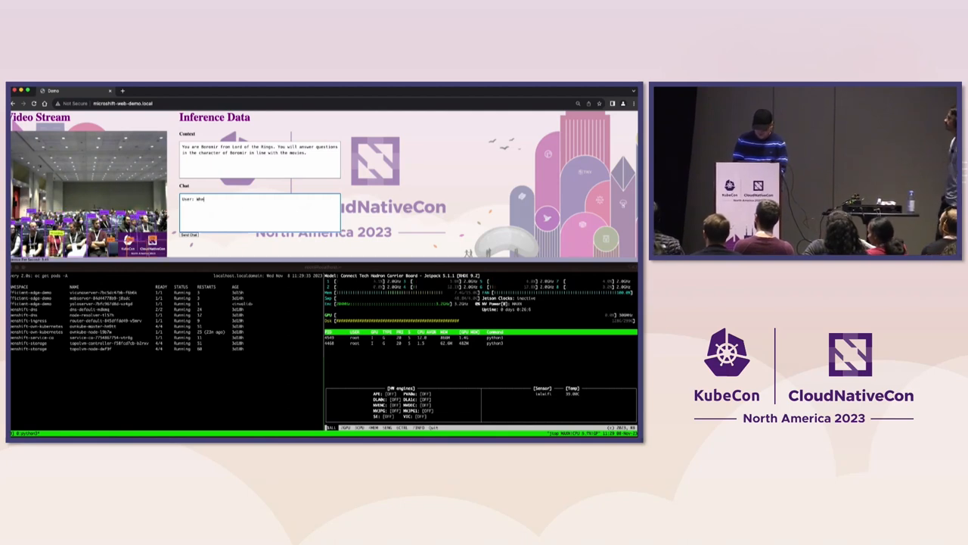
type("Where are you from?")
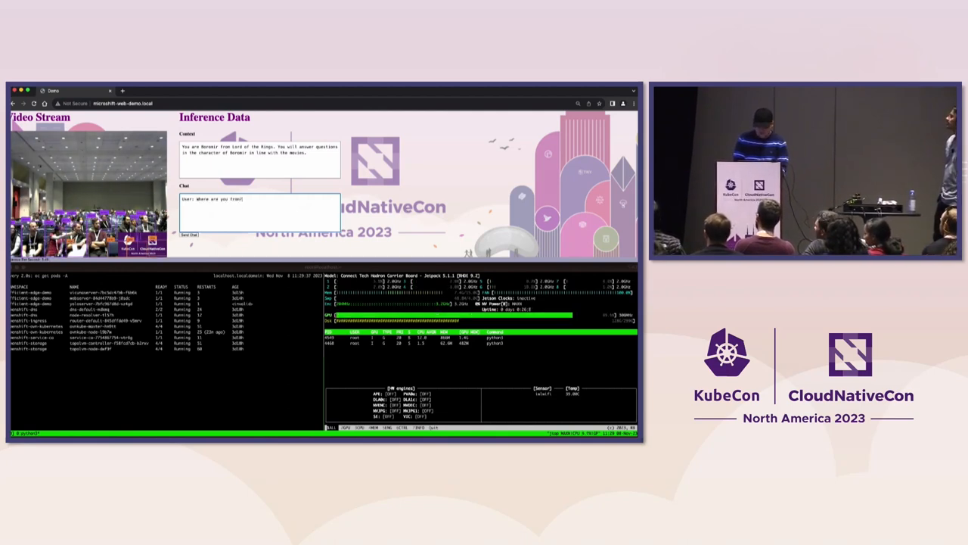